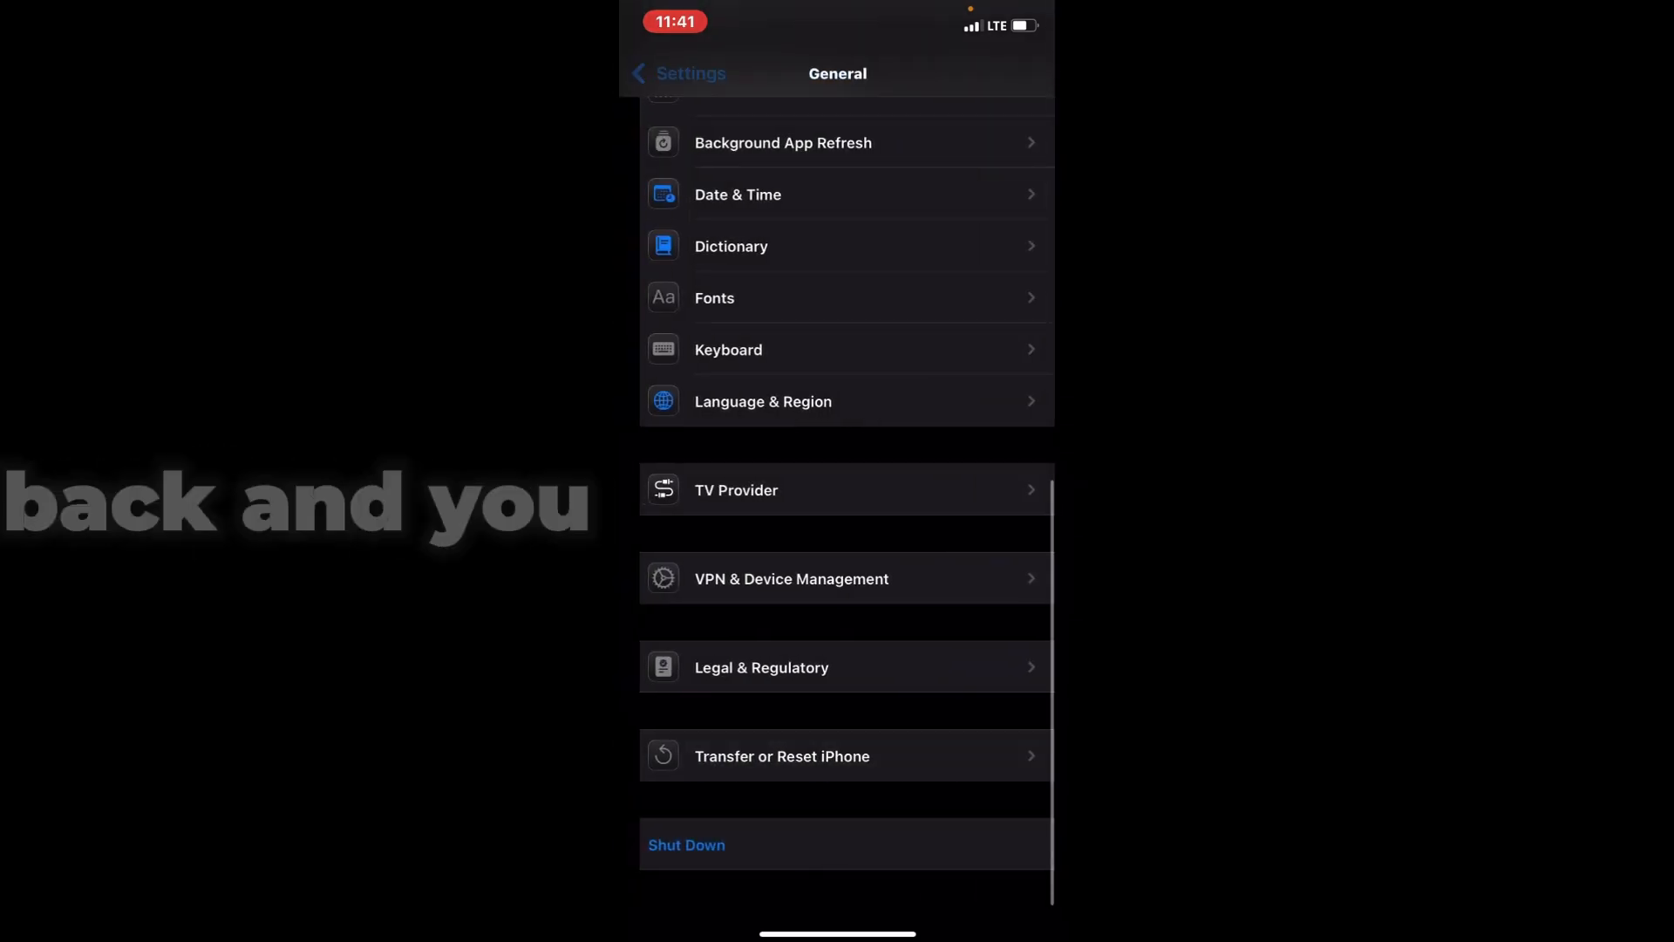
Step: Go back from the General page to the main Settings list
left_click(678, 73)
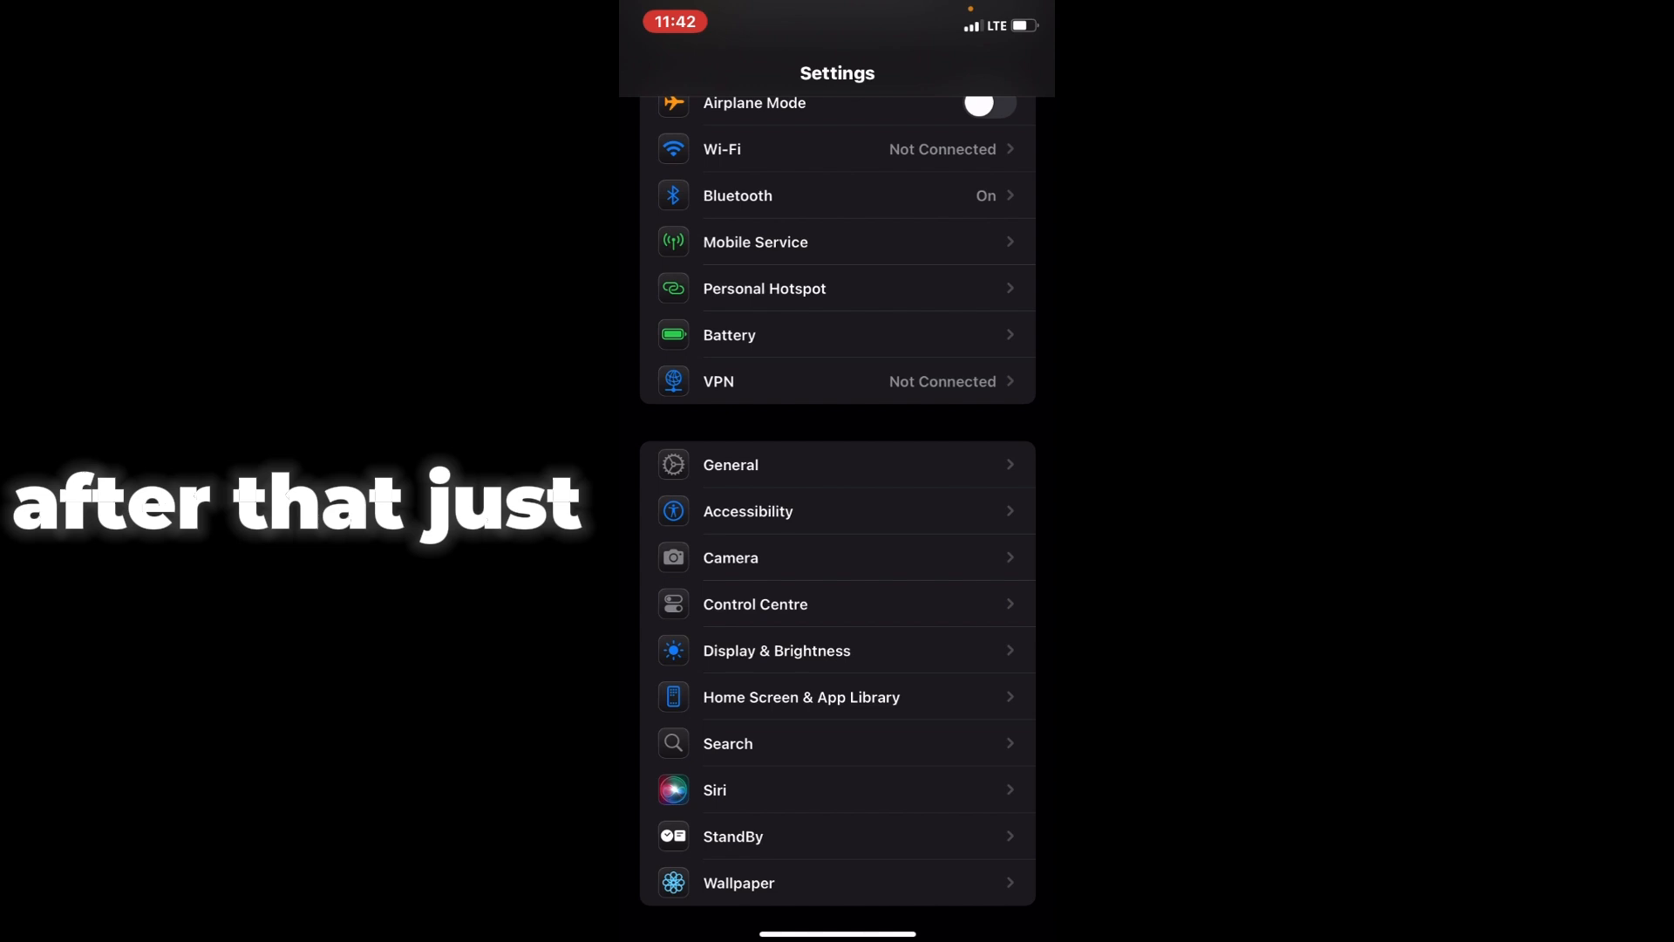
Step: Open General > iPhone Storage and scroll to YouTube (561.6 MB)
left_click(731, 465)
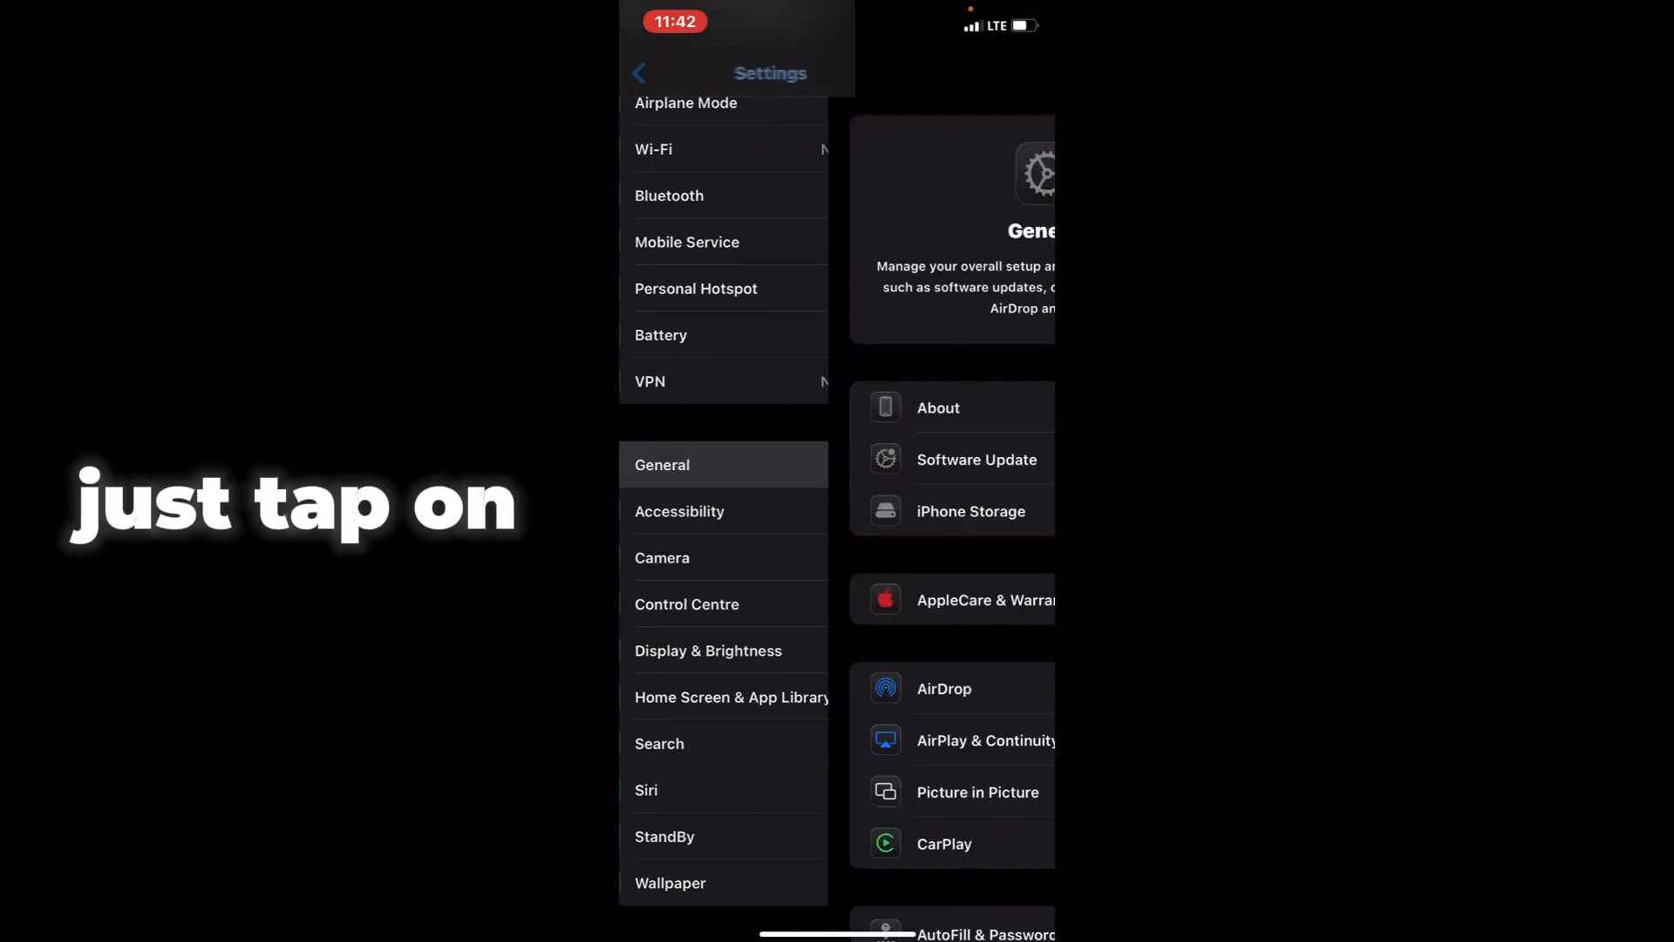
left_click(662, 465)
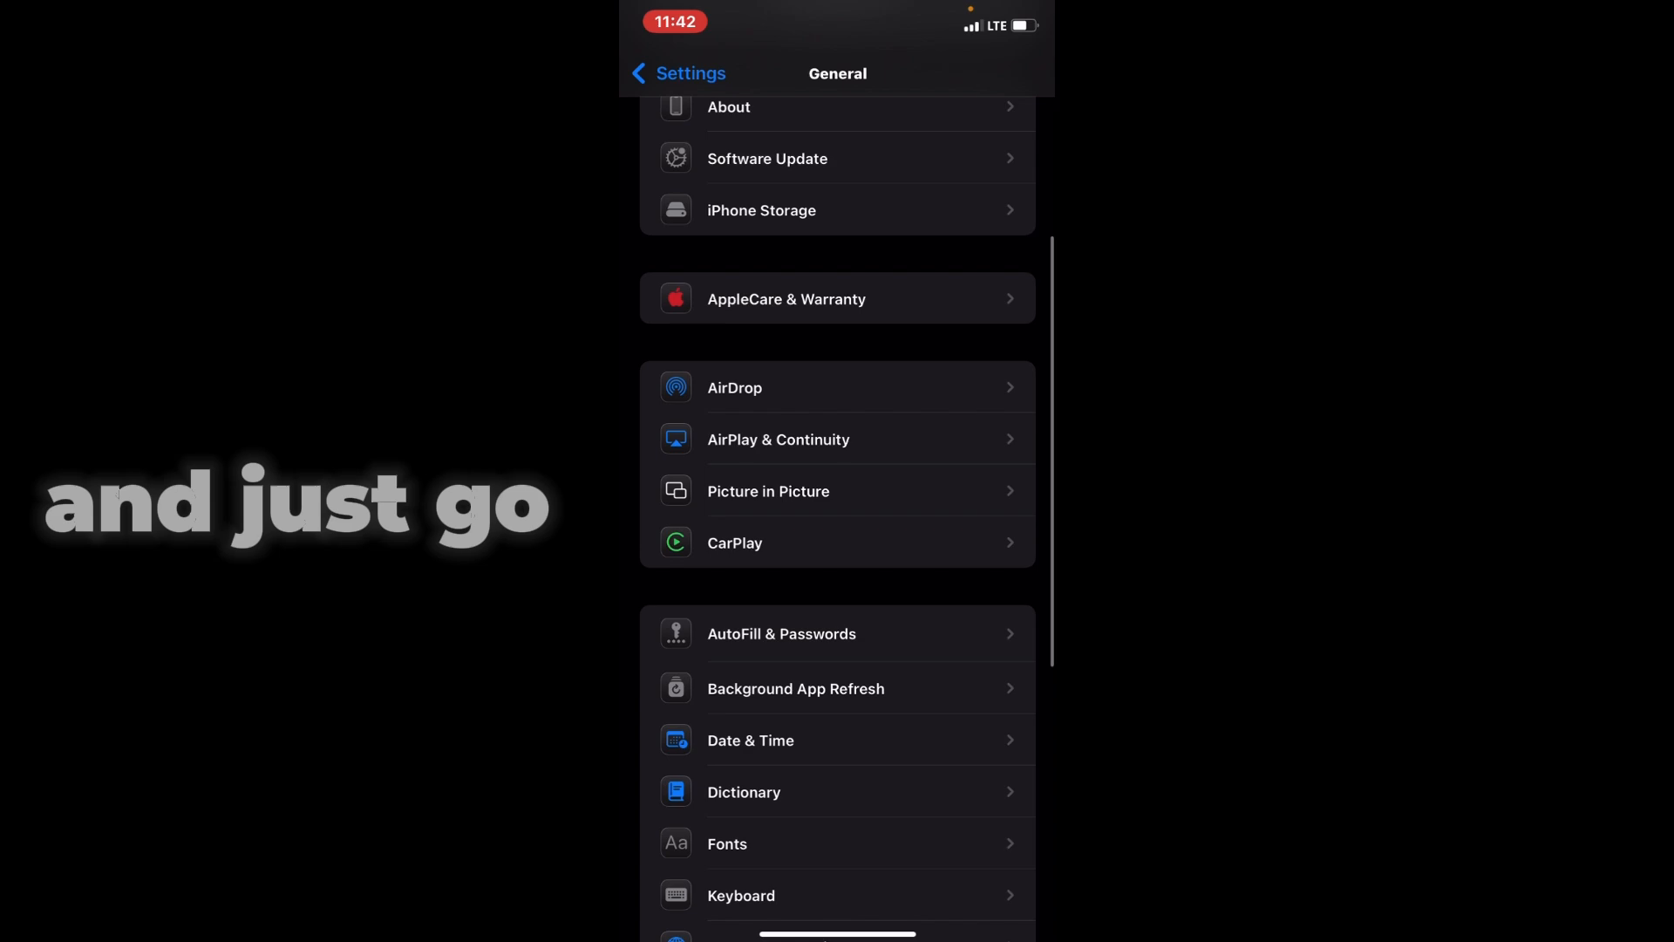
left_click(761, 209)
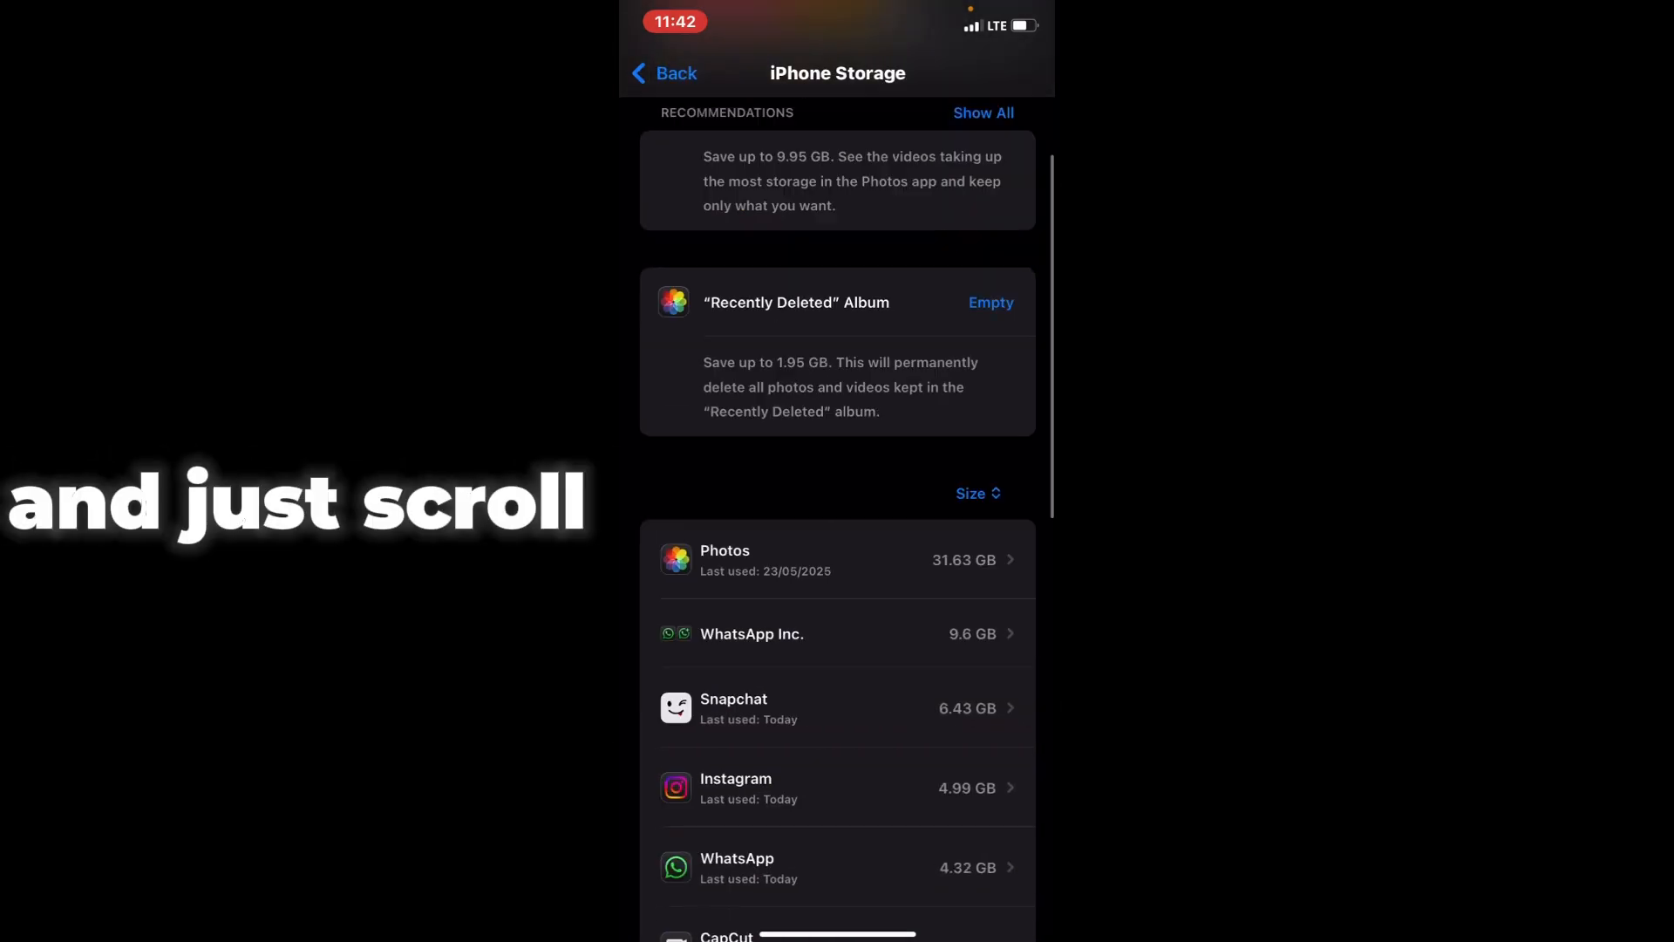
scroll("down", 3)
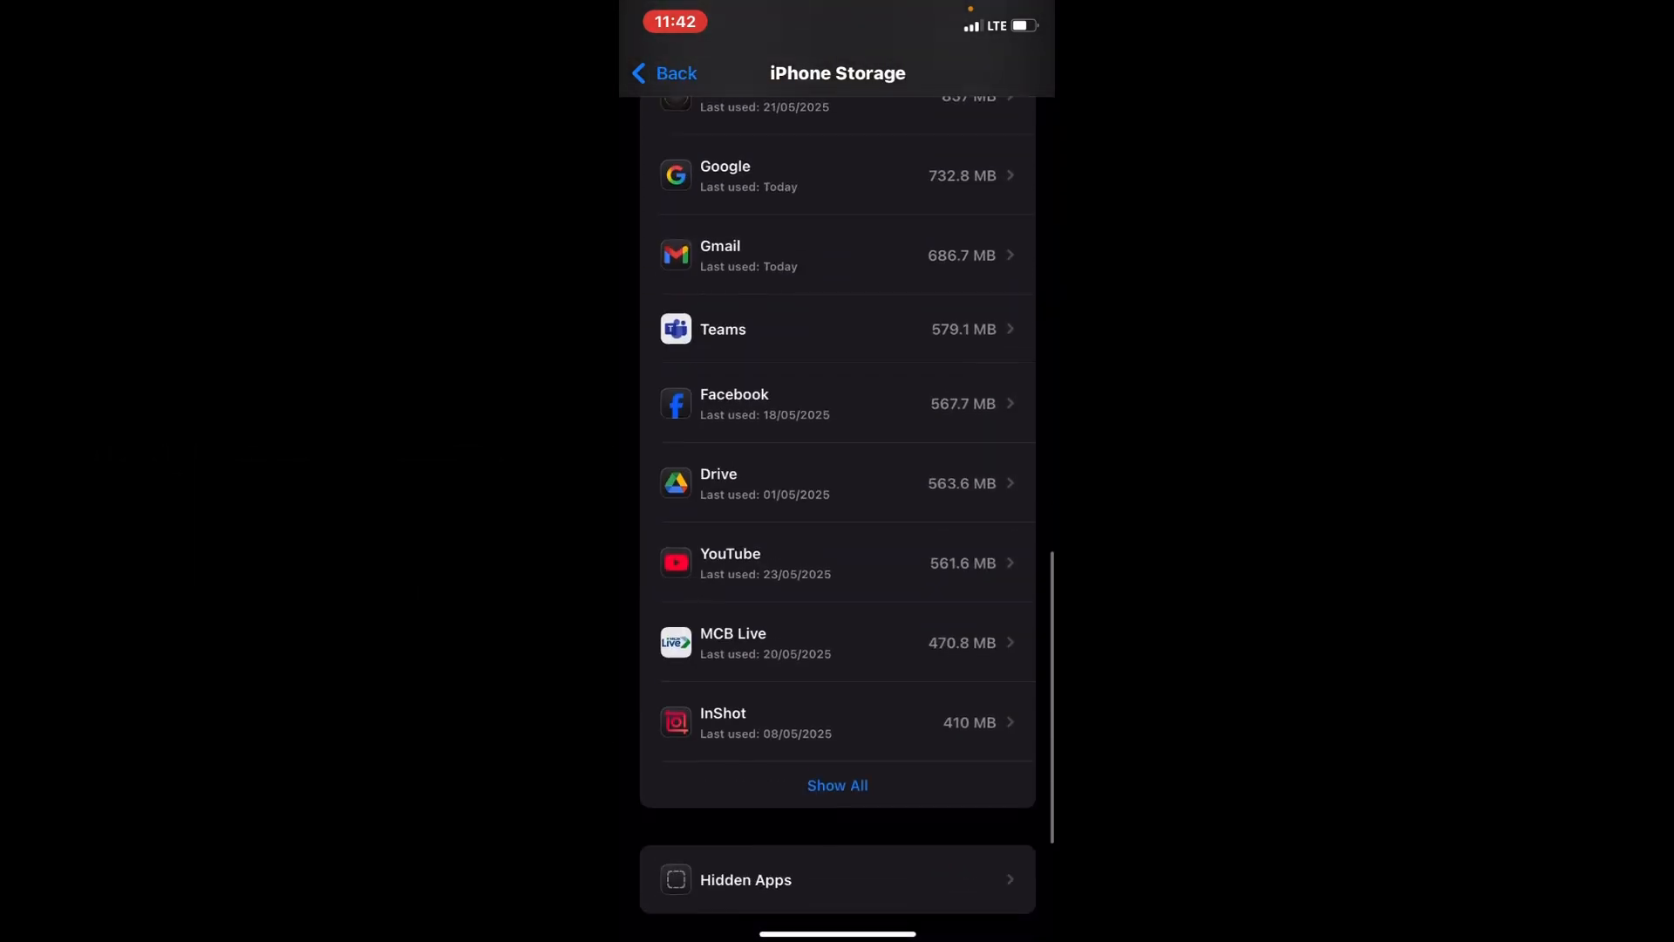